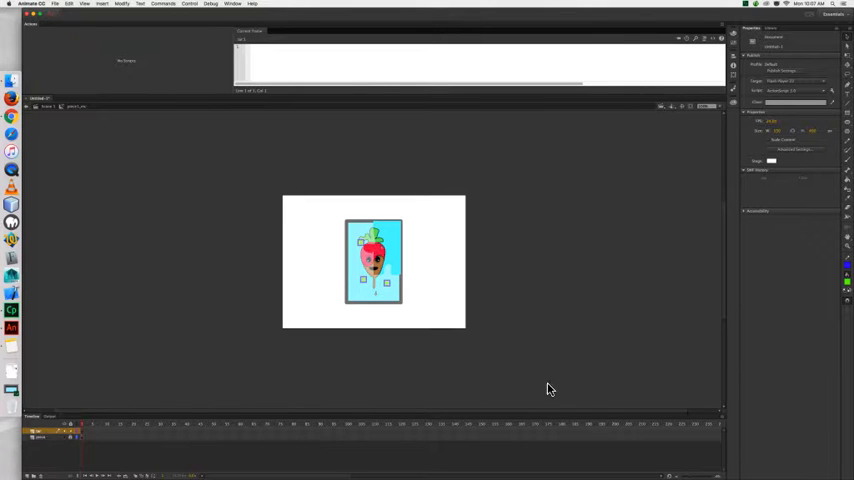
Step: Draw a small orange square to the right of the puzzle piece and open its context menu
left_click(771, 161)
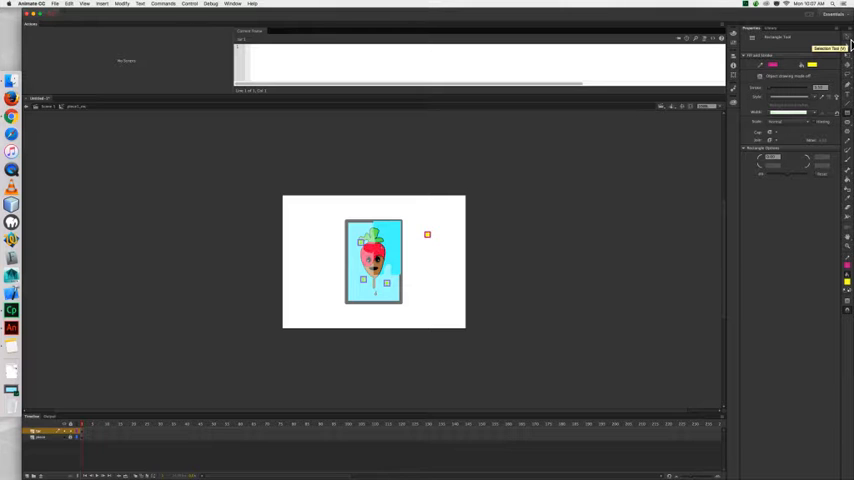
right_click(427, 235)
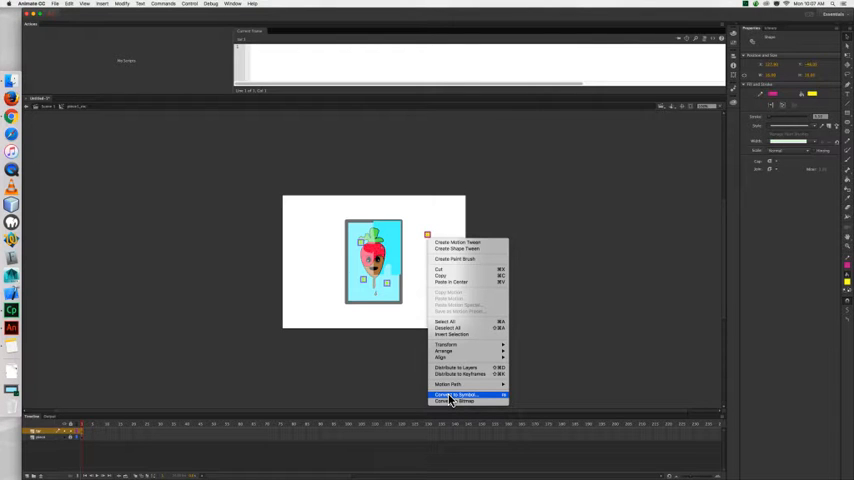
Step: Convert the small orange square into a Movie Clip symbol
left_click(454, 394)
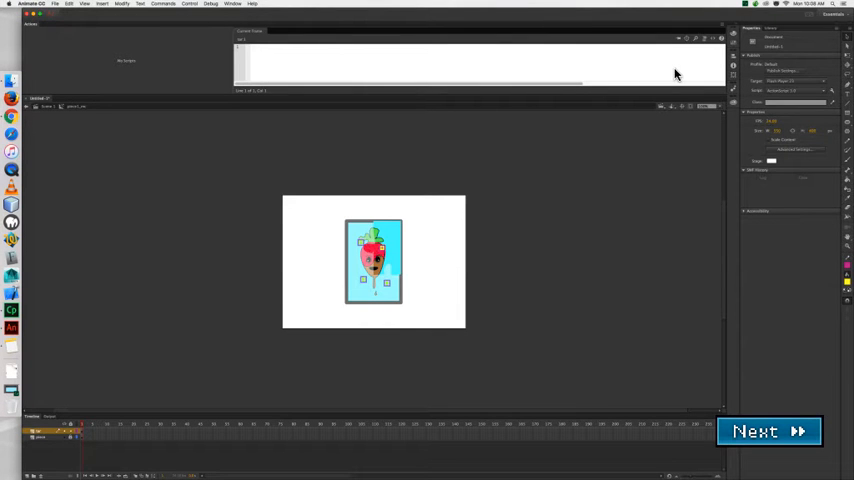
Step: Select the square movie clip instance and open its Color Effect Style dropdown
left_click(769, 431)
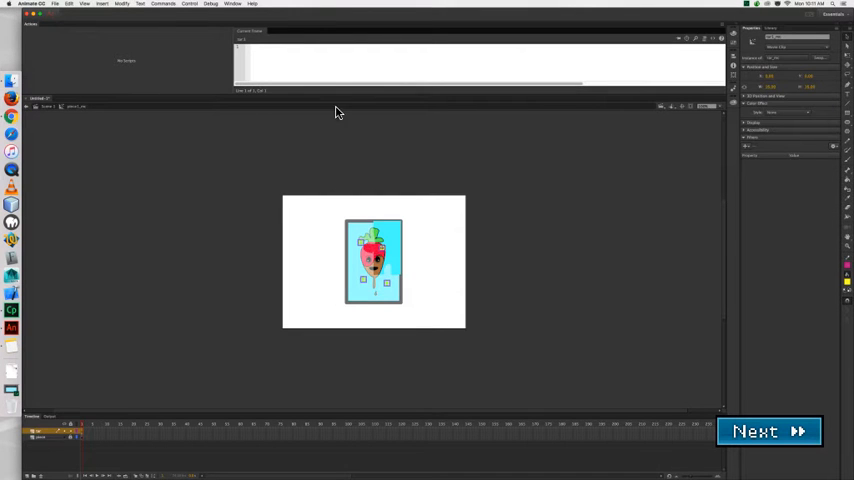
mouse_move(795, 121)
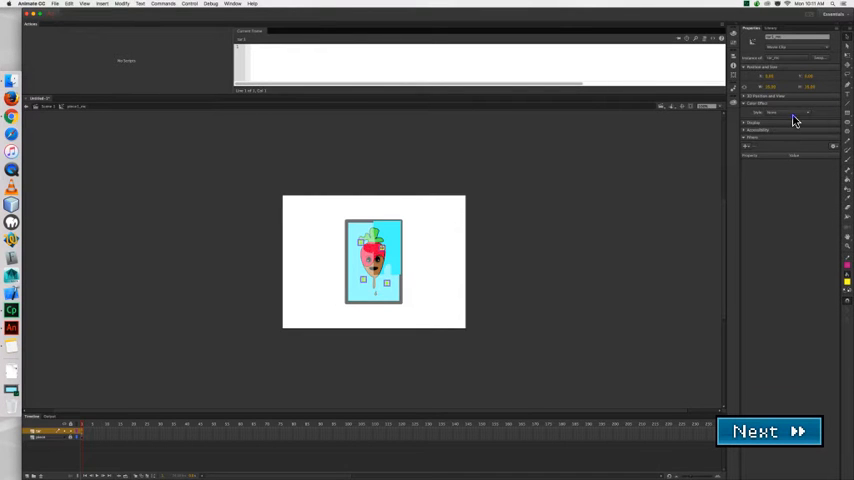
left_click(785, 112)
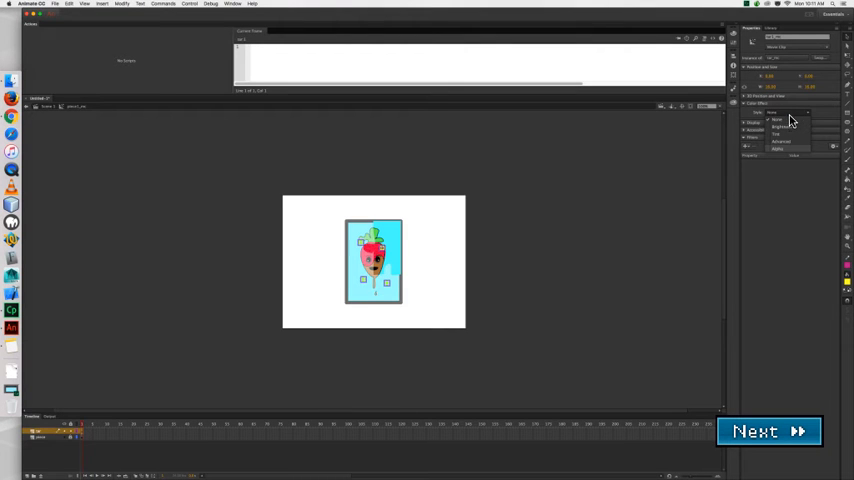